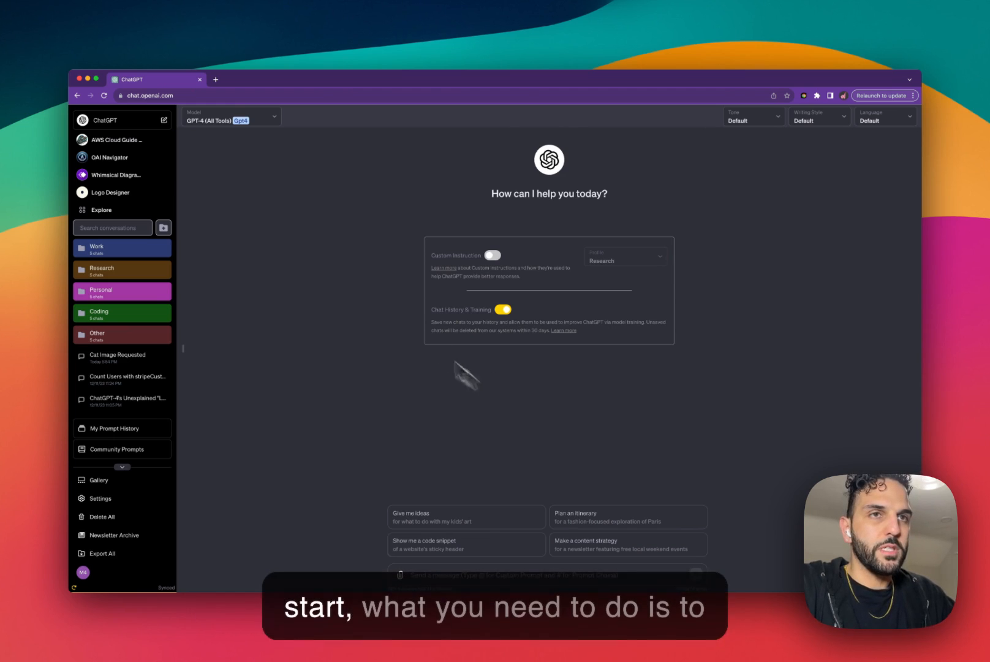
Search Google for 'superpower chatgpt' and open its Chrome Web Store listing.
left_click(215, 78)
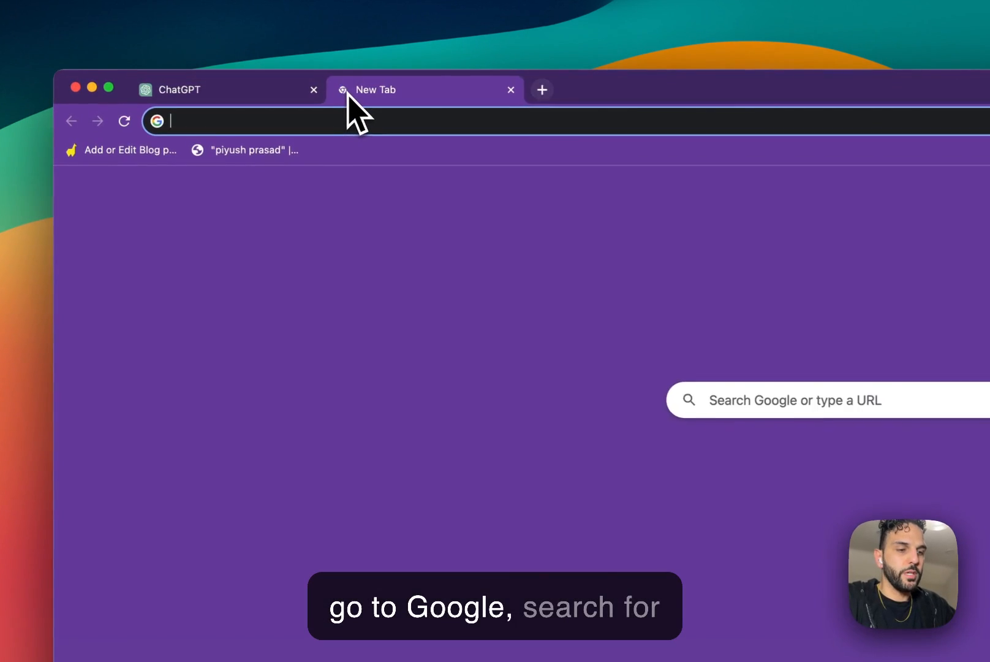
type("superpower chatgpt")
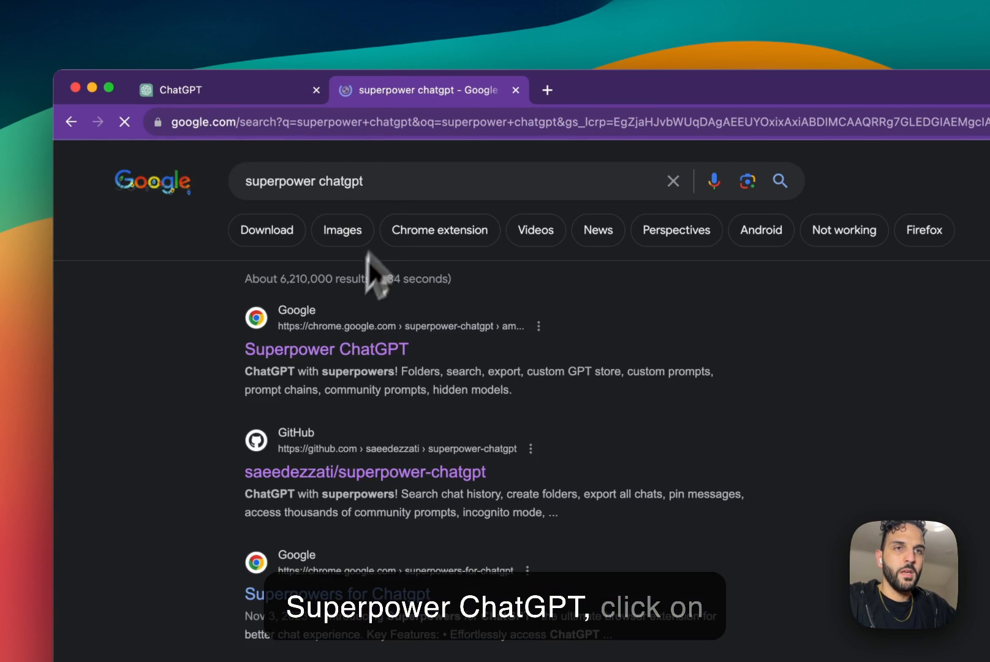
left_click(326, 349)
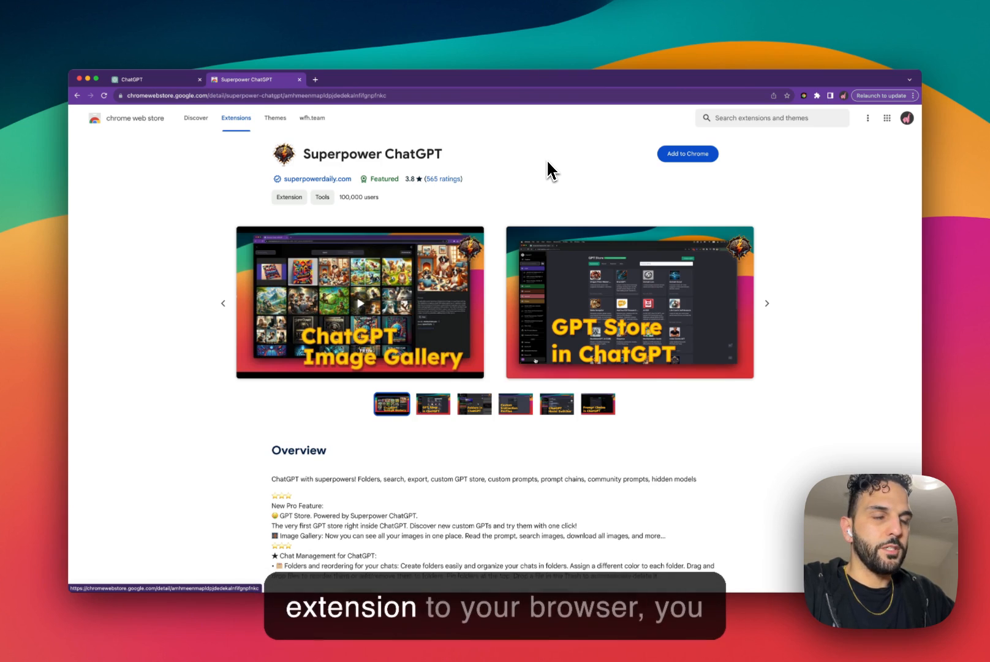
Close the Web Store tab with Cmd+W to return to ChatGPT.
key("cmd+w")
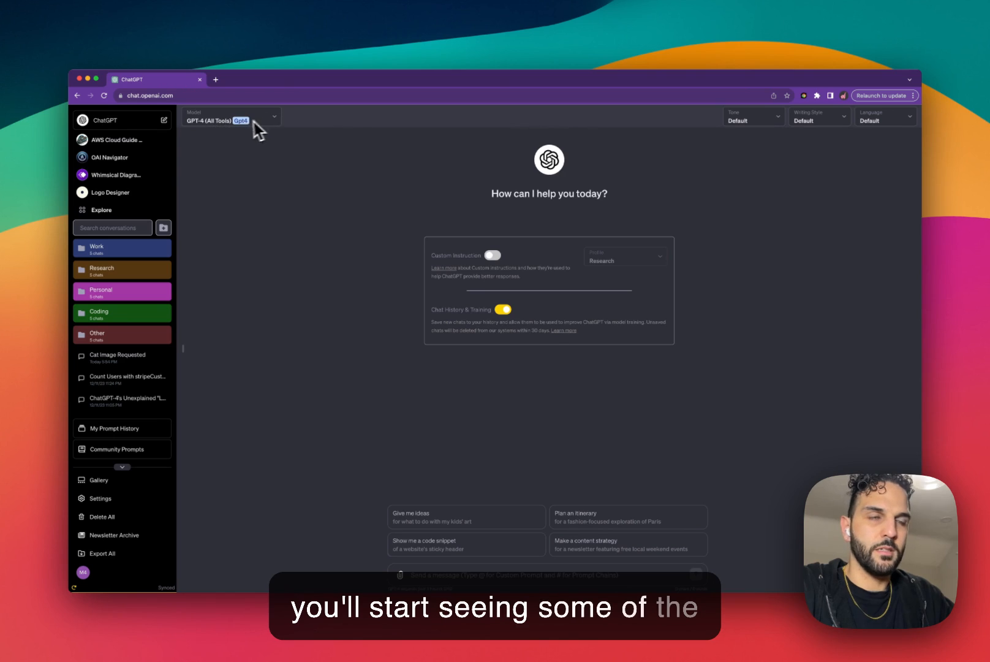
mouse_move(216, 213)
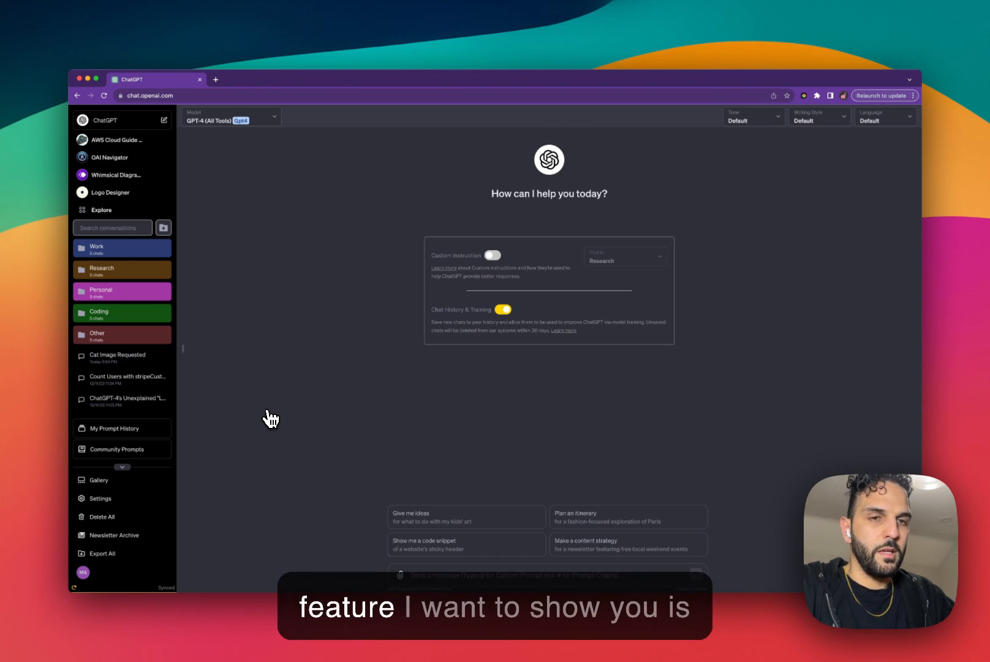
mouse_move(277, 440)
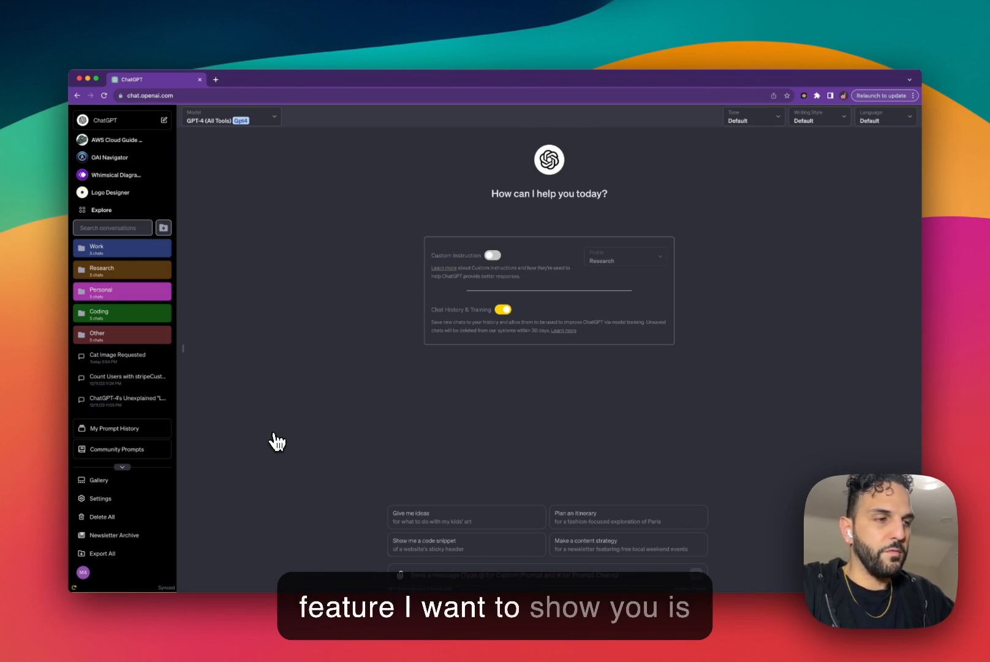
mouse_move(121, 509)
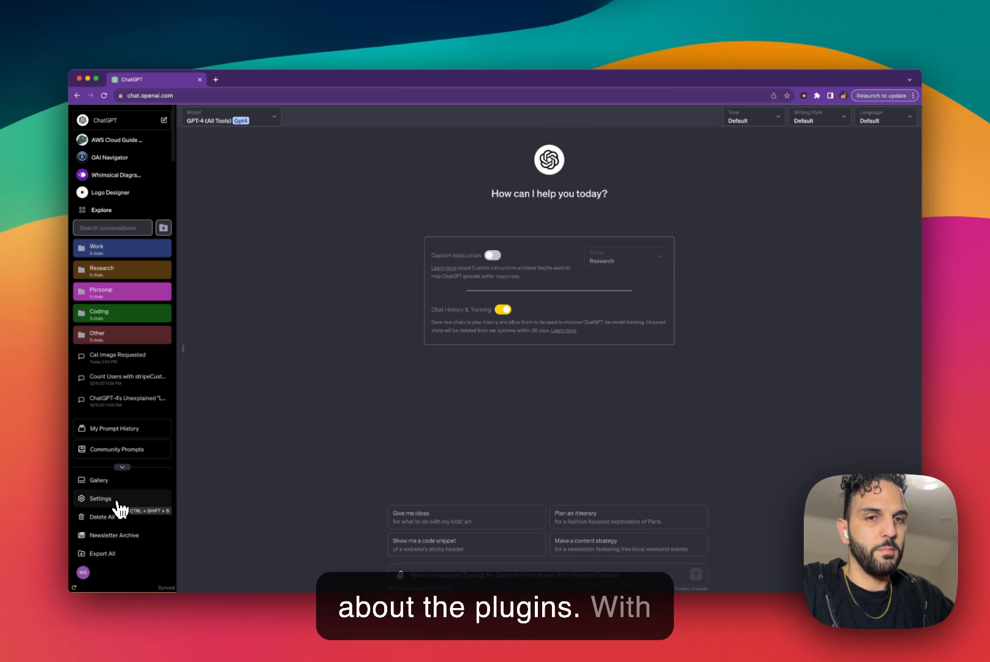
Choose Plugins (Beta) in the Model dropdown and view the empty plugins picker.
left_click(100, 498)
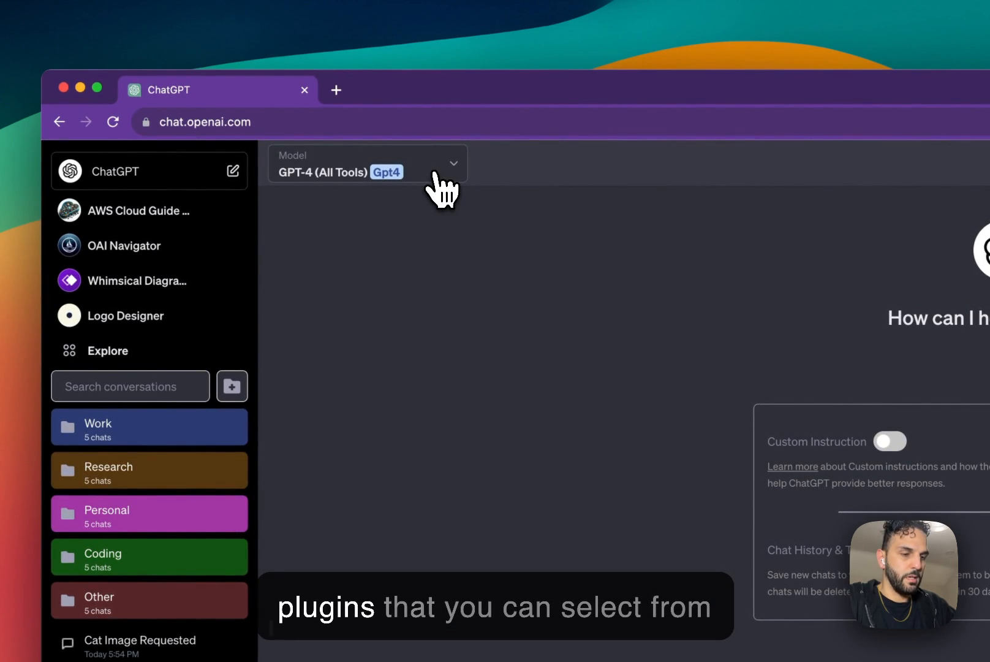
left_click(368, 162)
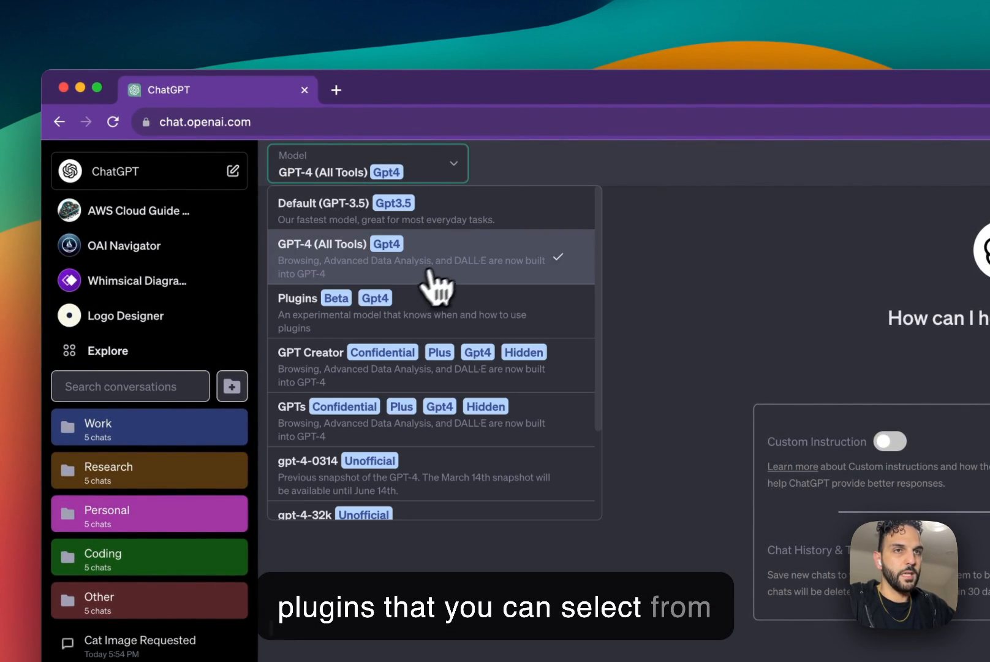
left_click(305, 298)
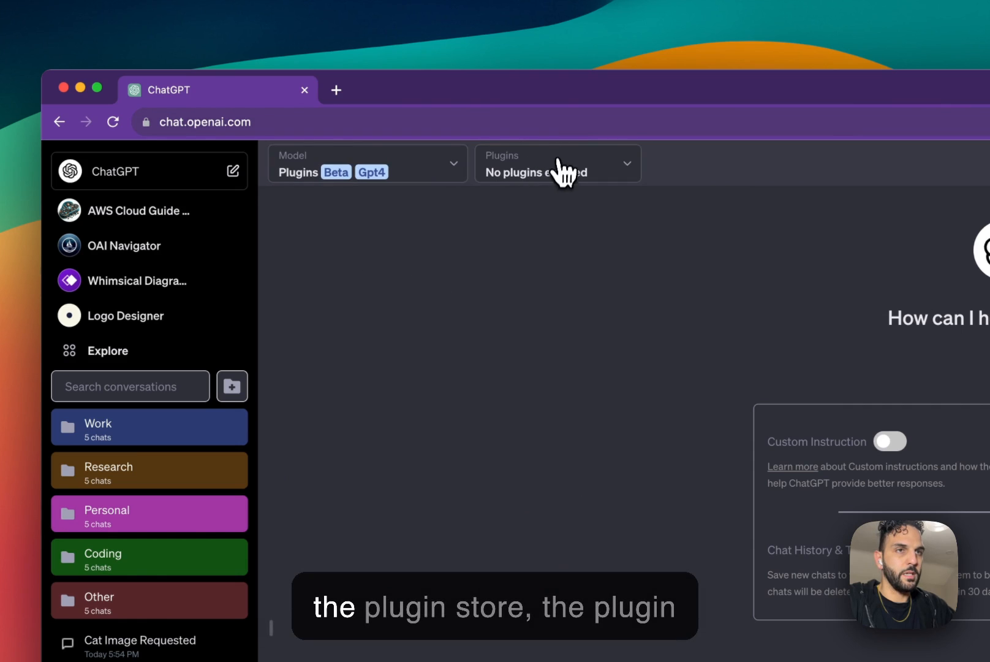
left_click(558, 163)
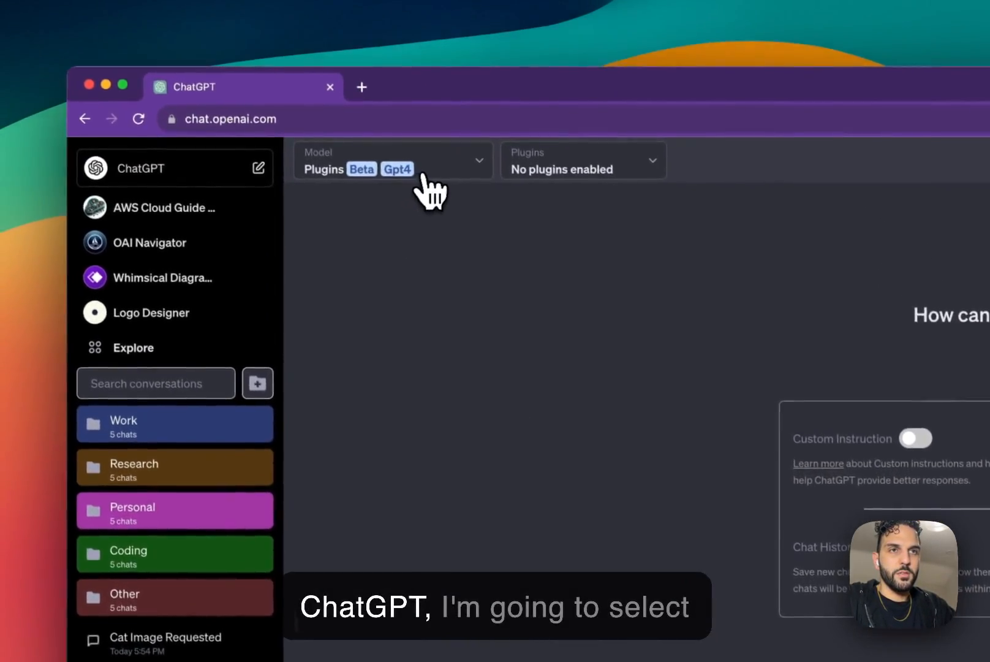
Ask GPT-4 to 'summarize superpowerdaily.com' and expand the Used Browser details.
left_click(394, 161)
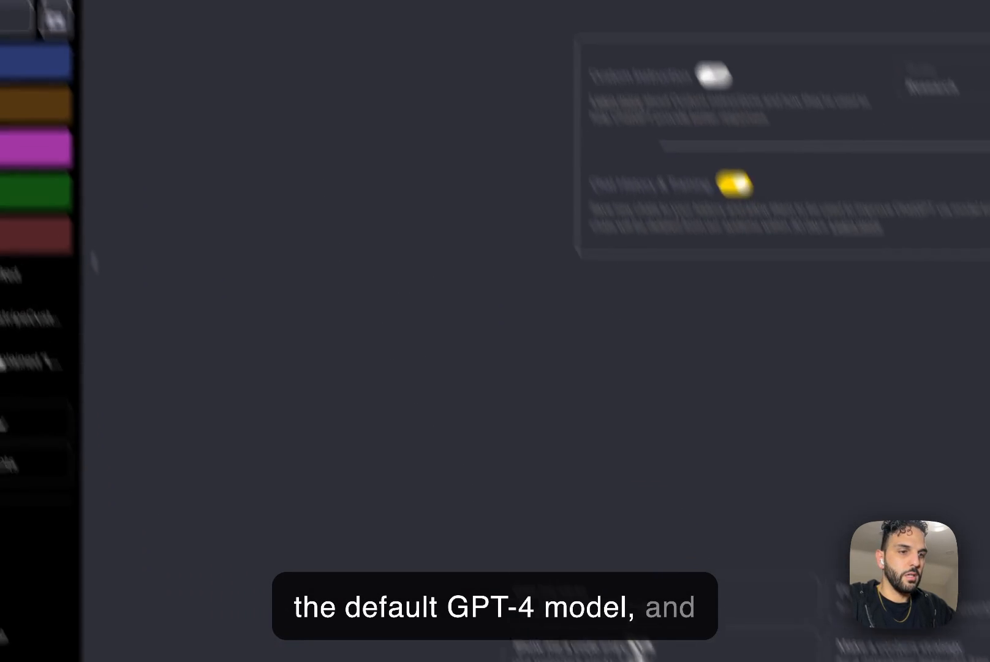
type("summarize su")
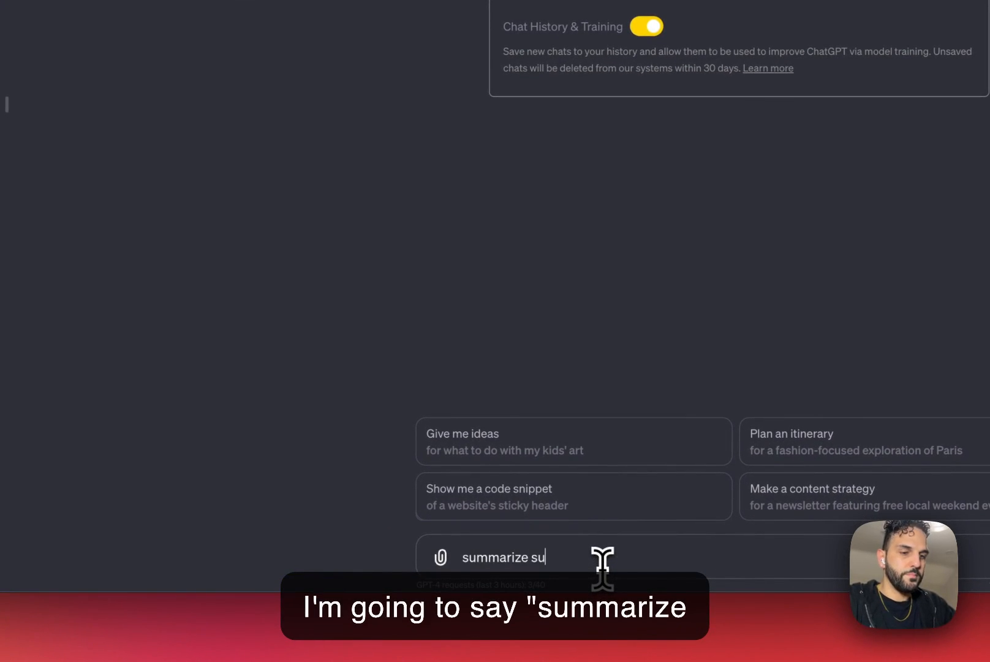
type("p")
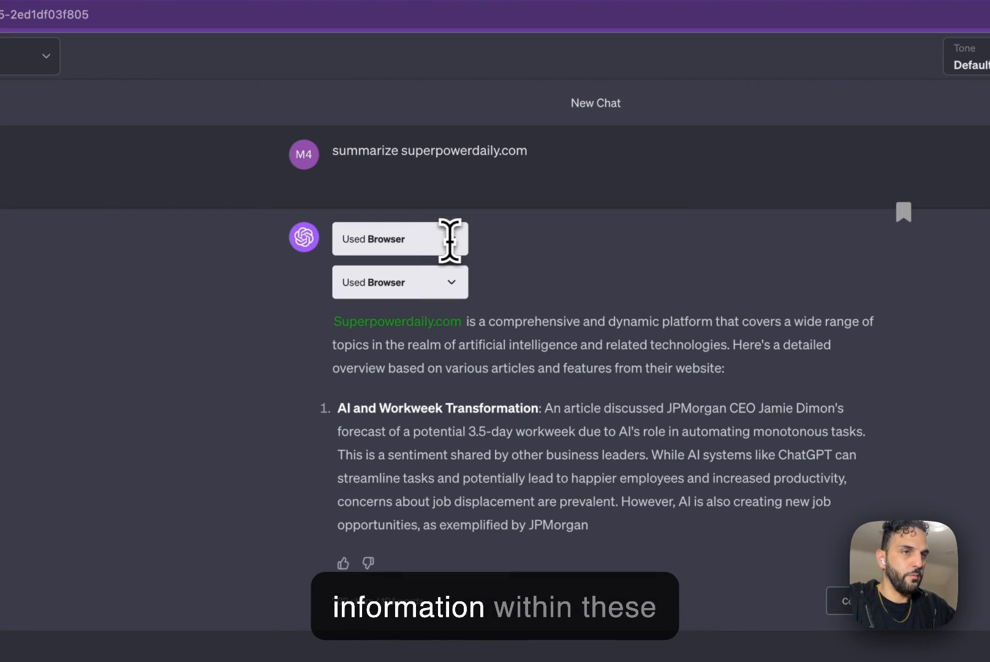
left_click(400, 238)
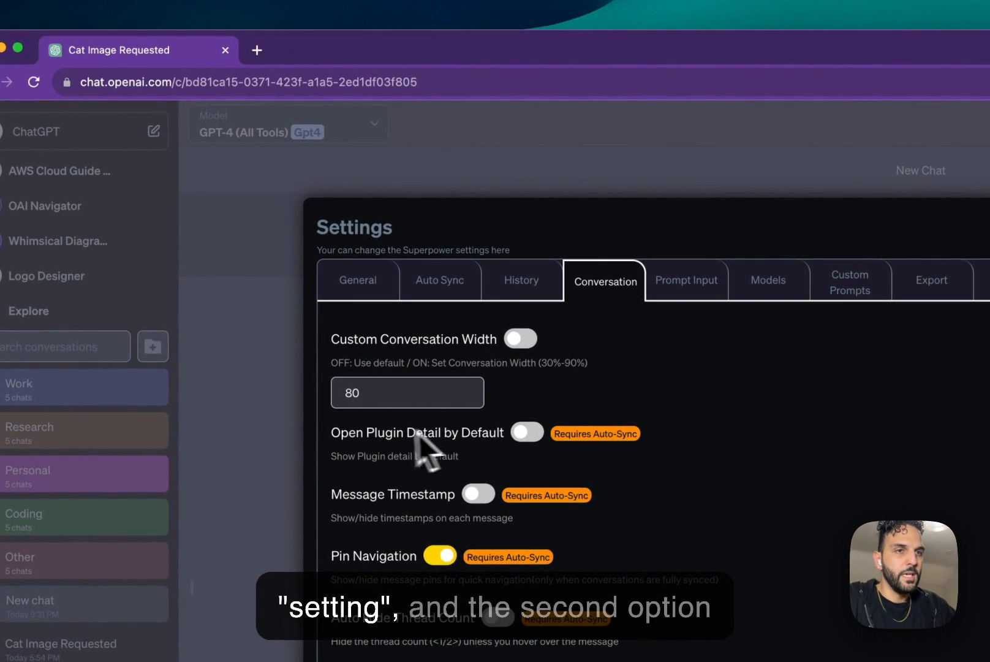
mouse_move(391, 478)
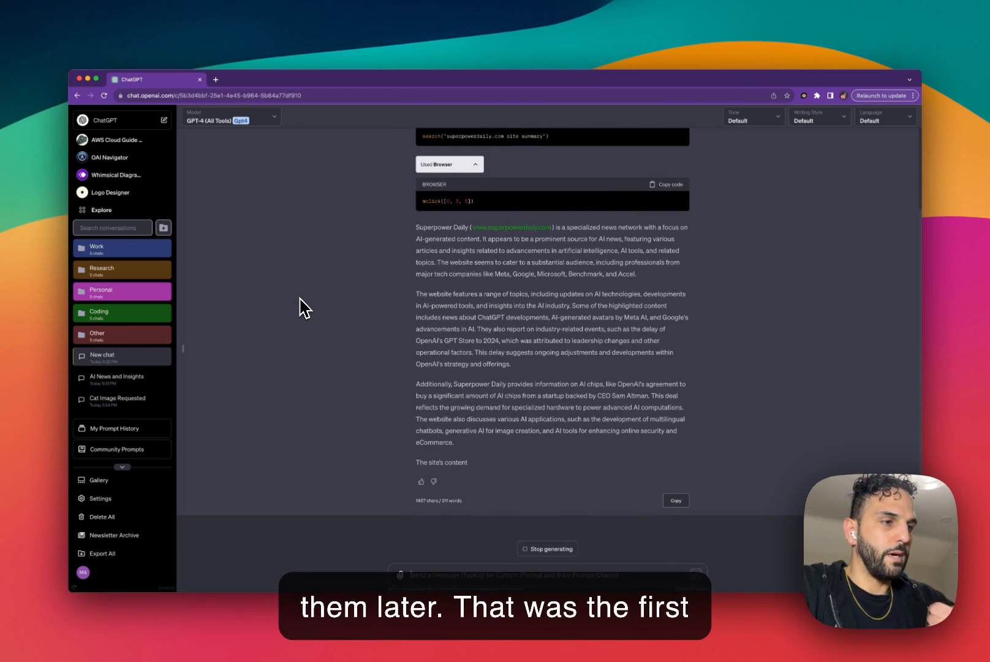
Scroll through the superpowerdaily.com summary response.
scroll("down", 3)
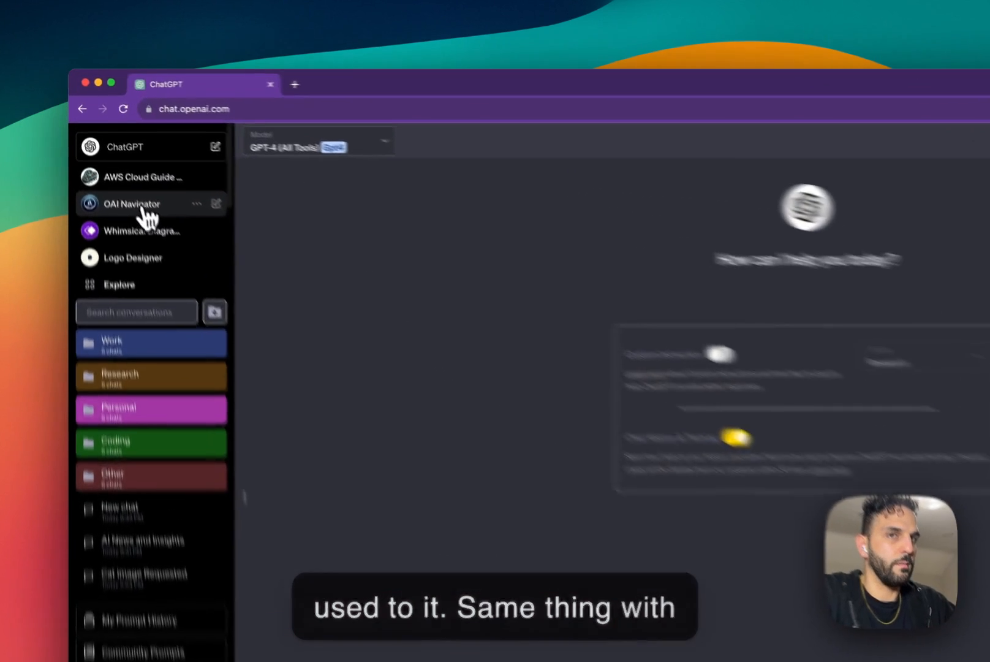
Open OAI Navigator from the sidebar's GPT list.
left_click(131, 203)
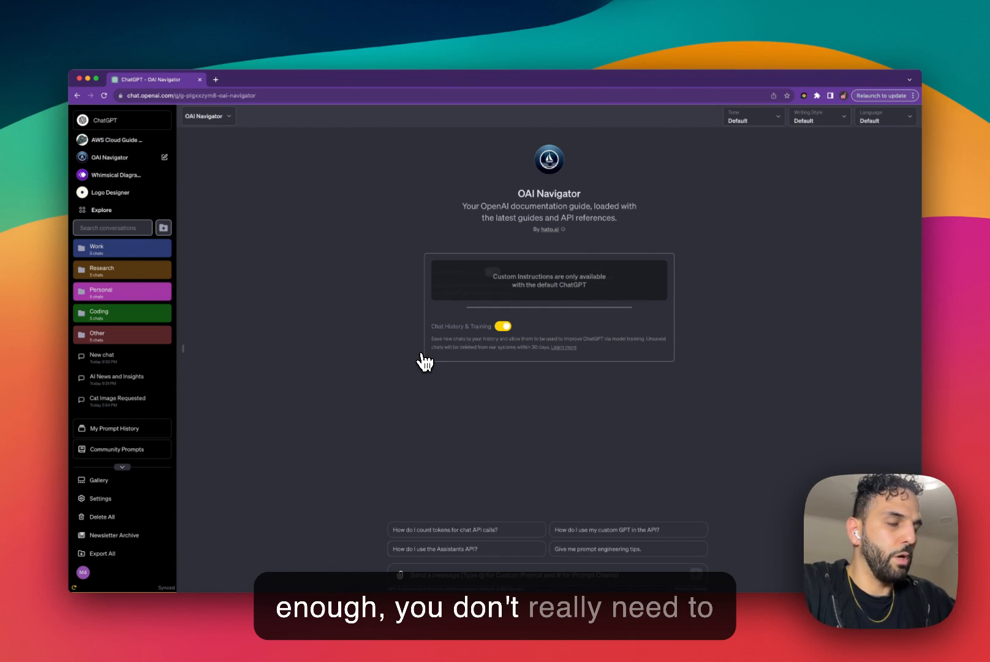
mouse_move(560, 557)
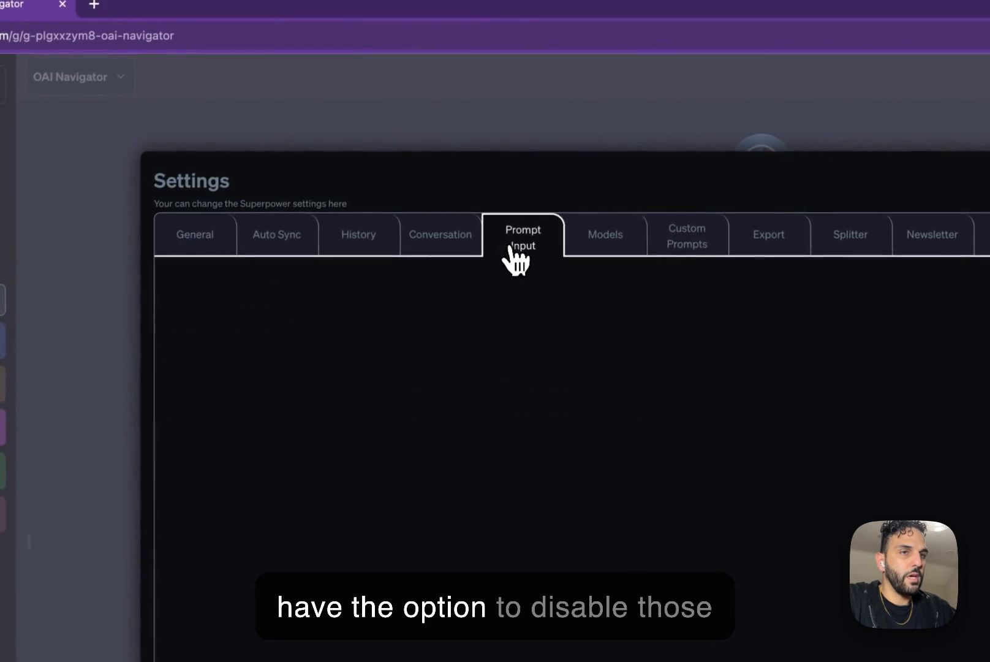
Disable example prompts in Superpower's Prompt Input settings and reload the page.
left_click(523, 237)
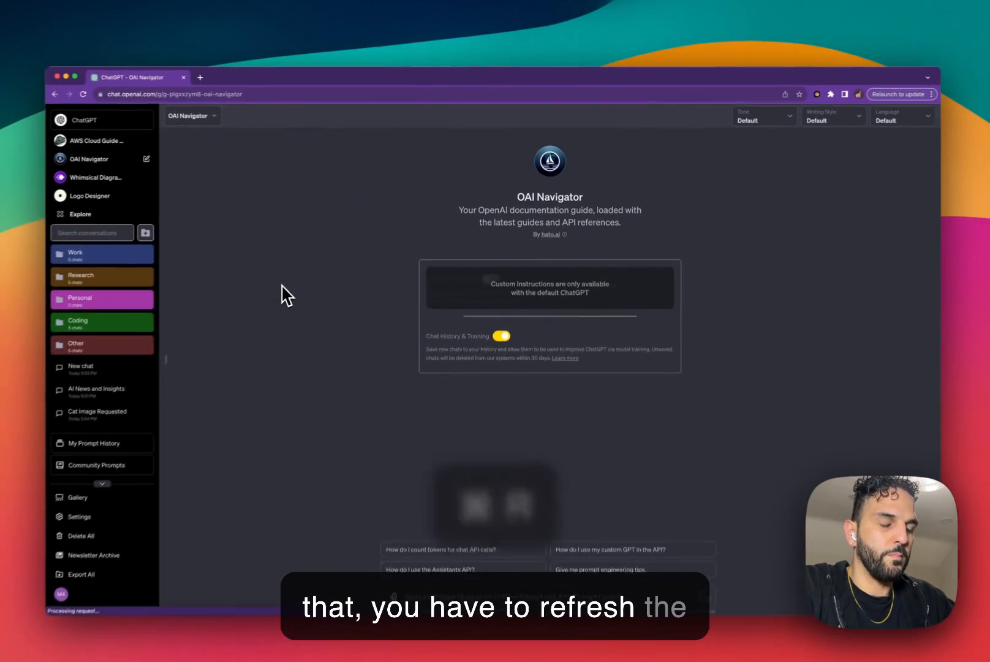
left_click(83, 94)
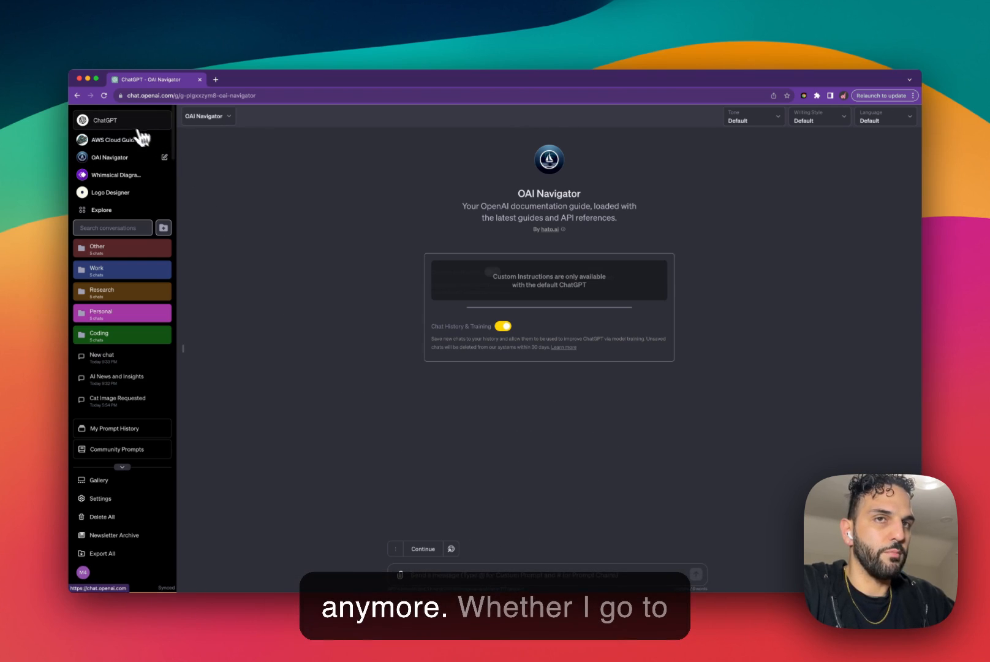
Check the ChatGPT and OAI Navigator start pages for missing prompt starters.
left_click(106, 120)
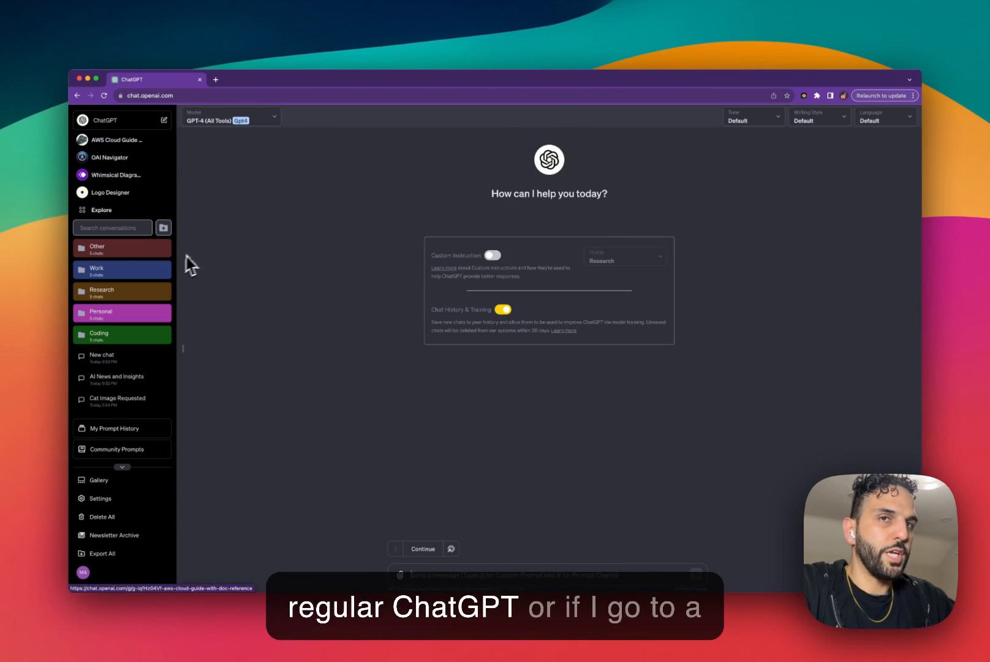
left_click(110, 157)
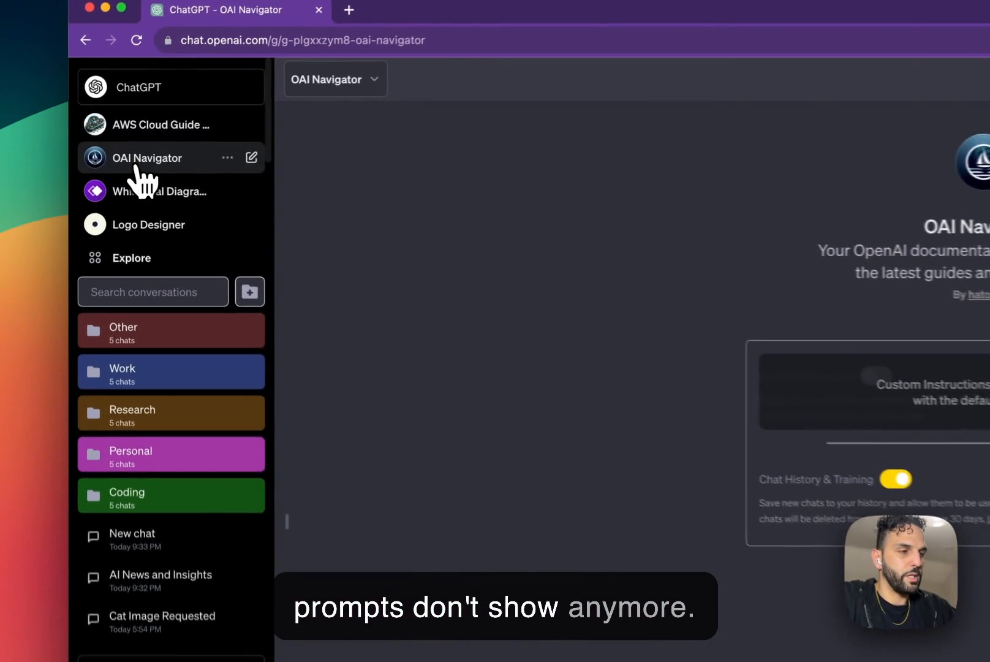
scroll("down", 3)
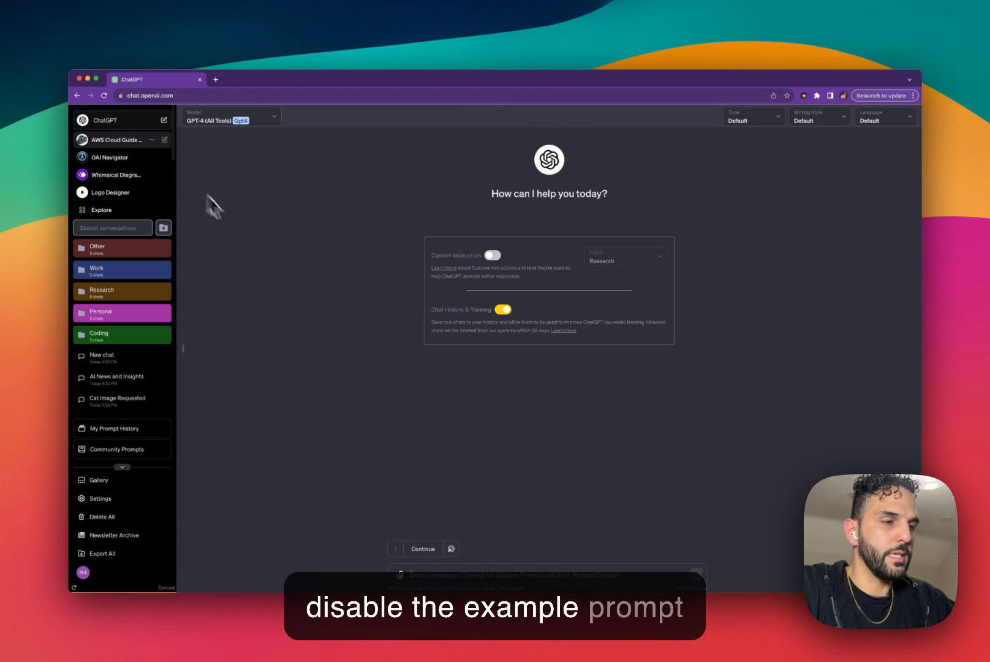
mouse_move(328, 507)
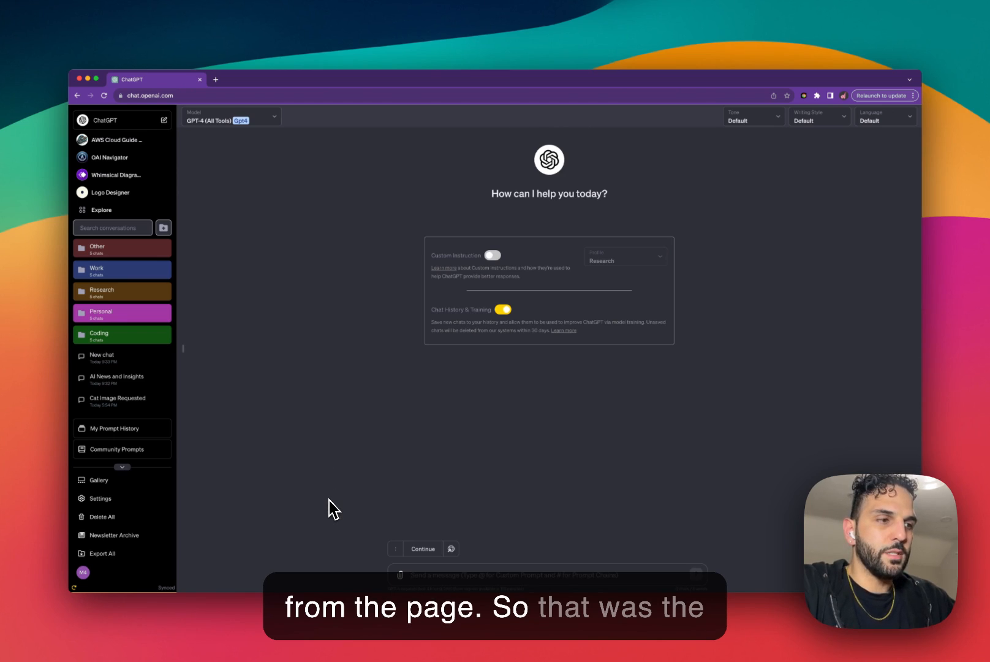
mouse_move(339, 331)
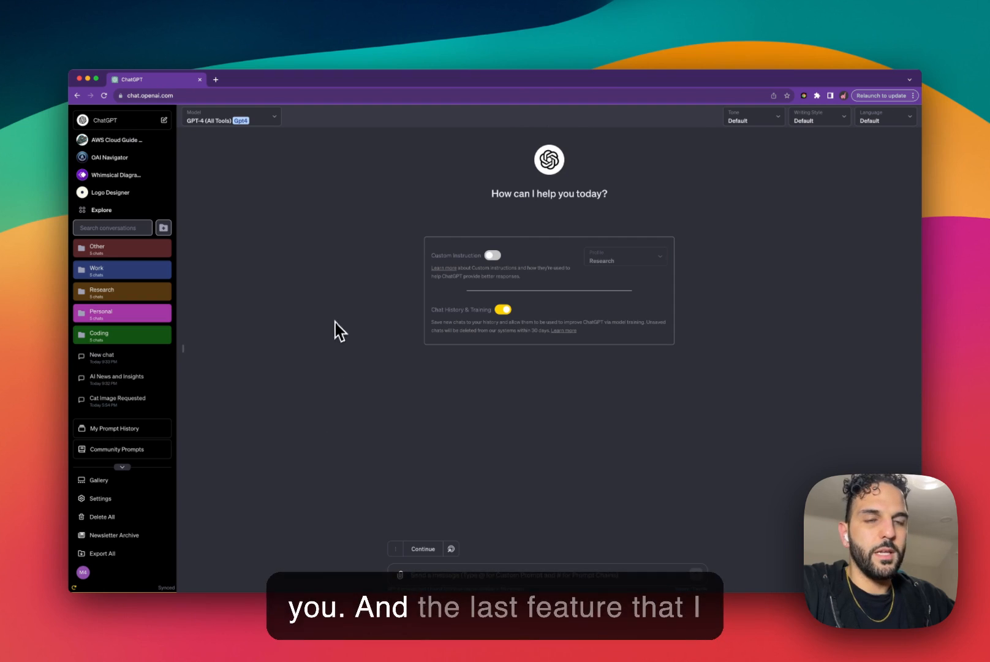
mouse_move(310, 400)
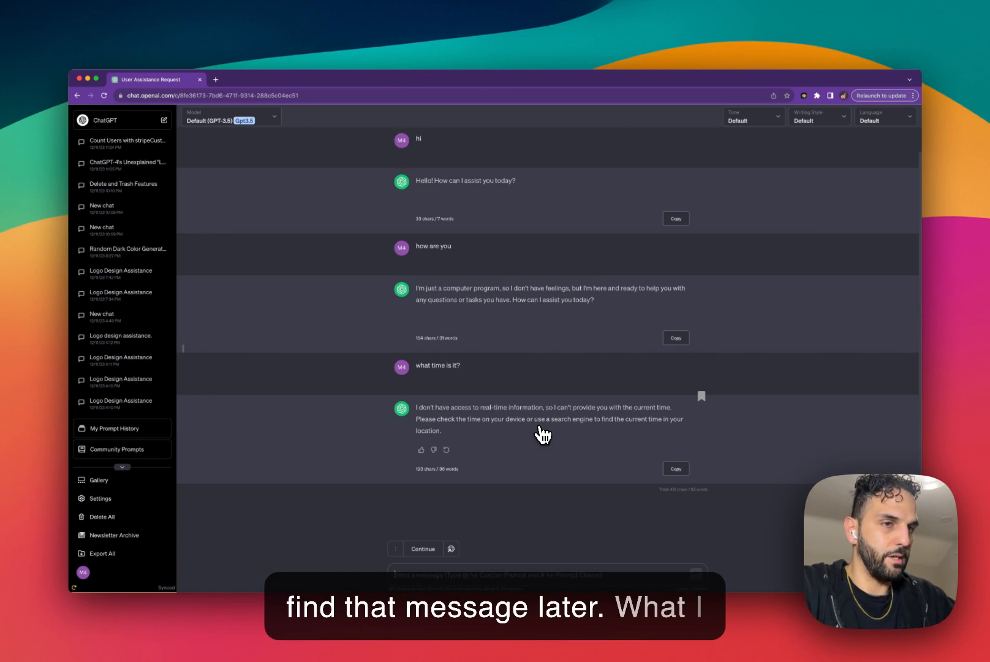
mouse_move(659, 437)
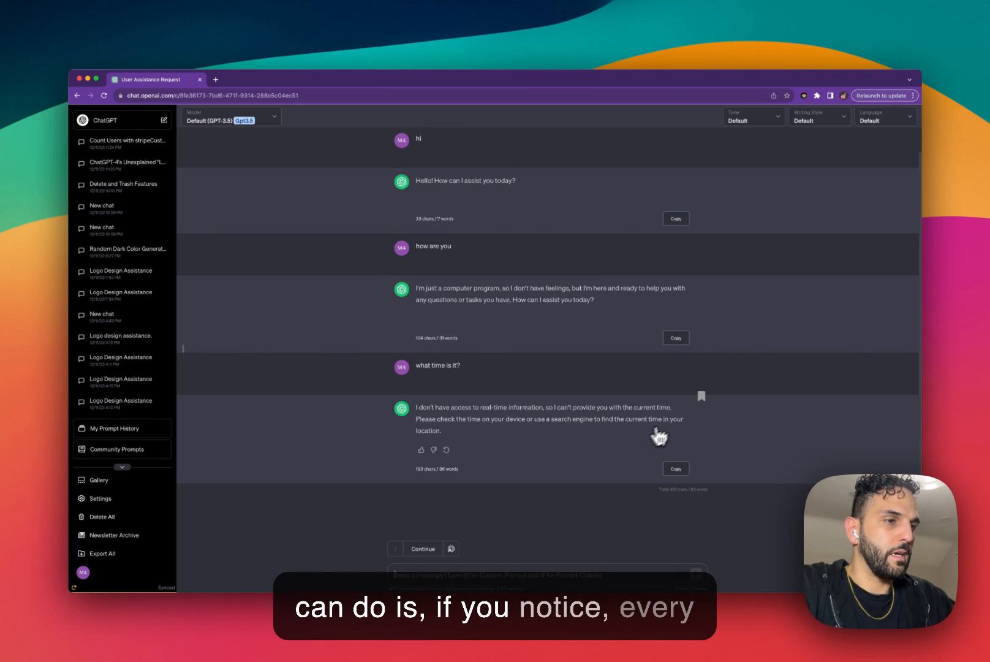
mouse_move(706, 411)
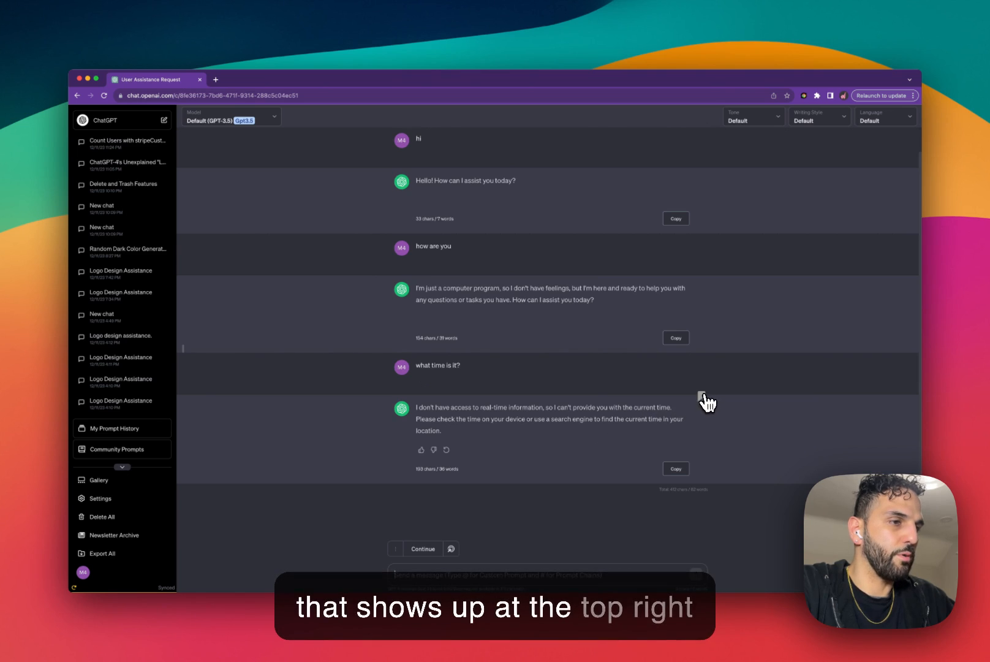
mouse_move(635, 244)
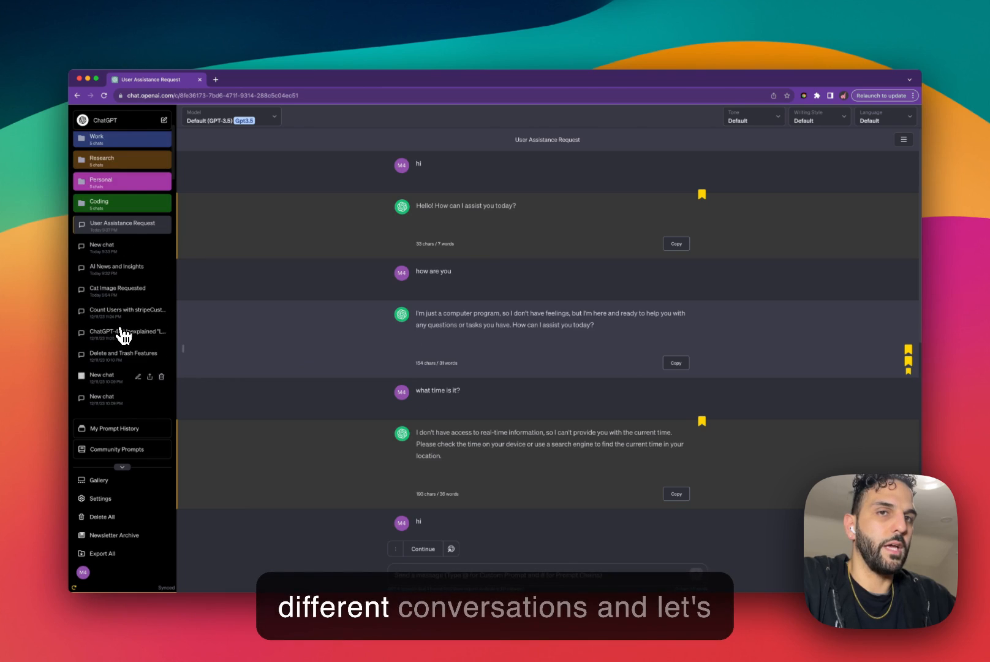
Scroll down through the bookmarked replies in the User Assistance Request chat.
scroll("down", 3)
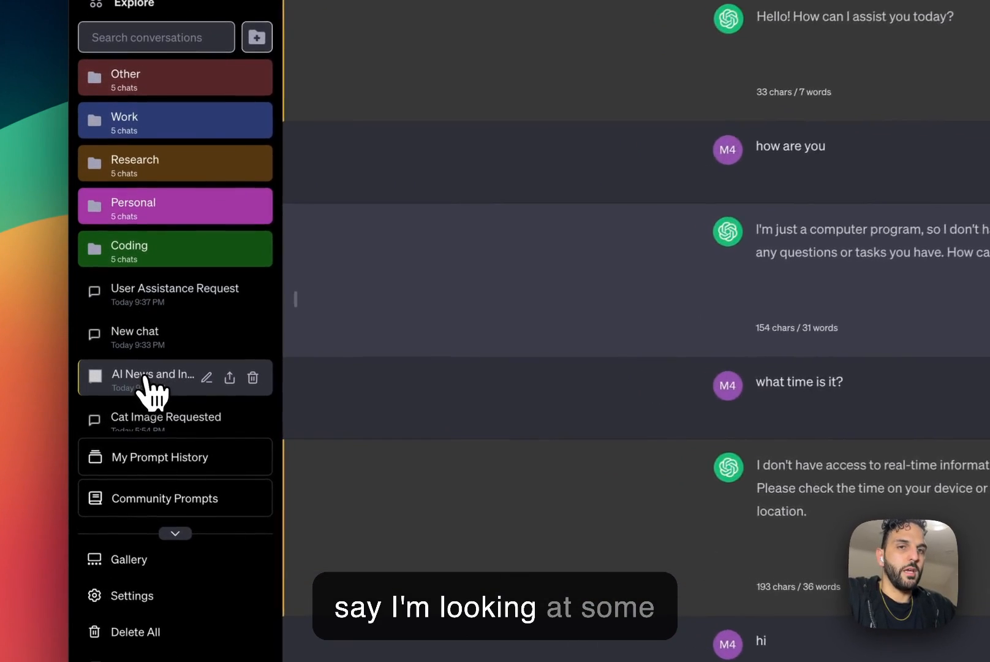
left_click(153, 377)
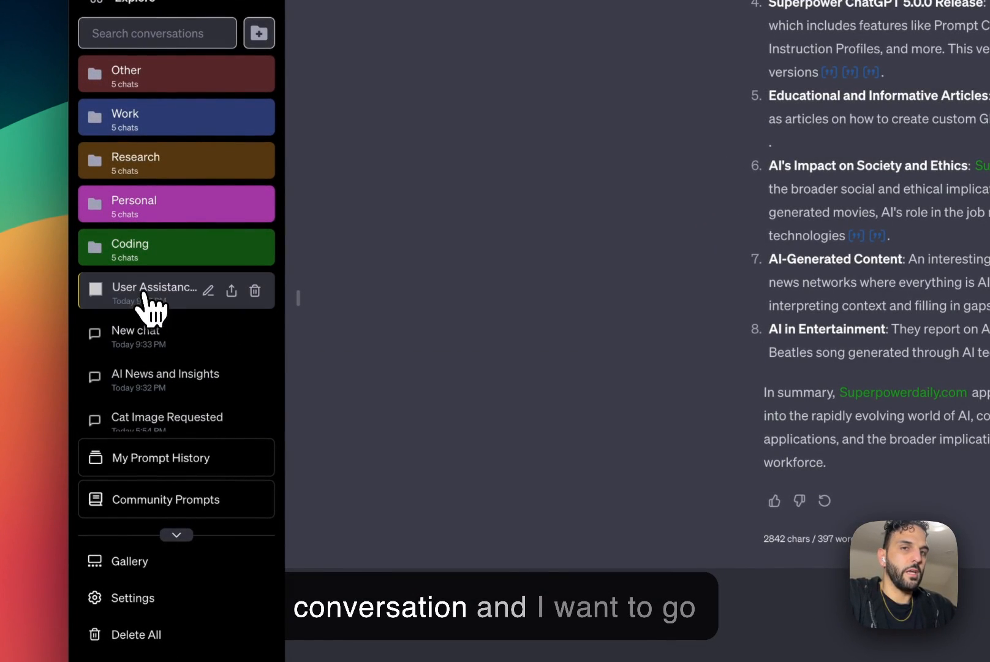
left_click(153, 288)
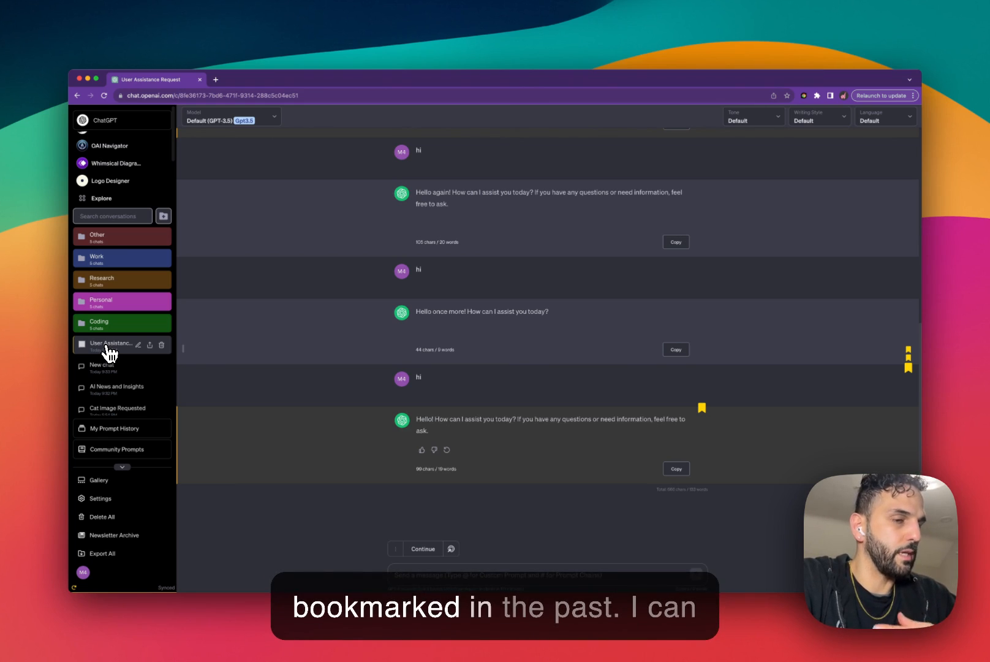
mouse_move(913, 378)
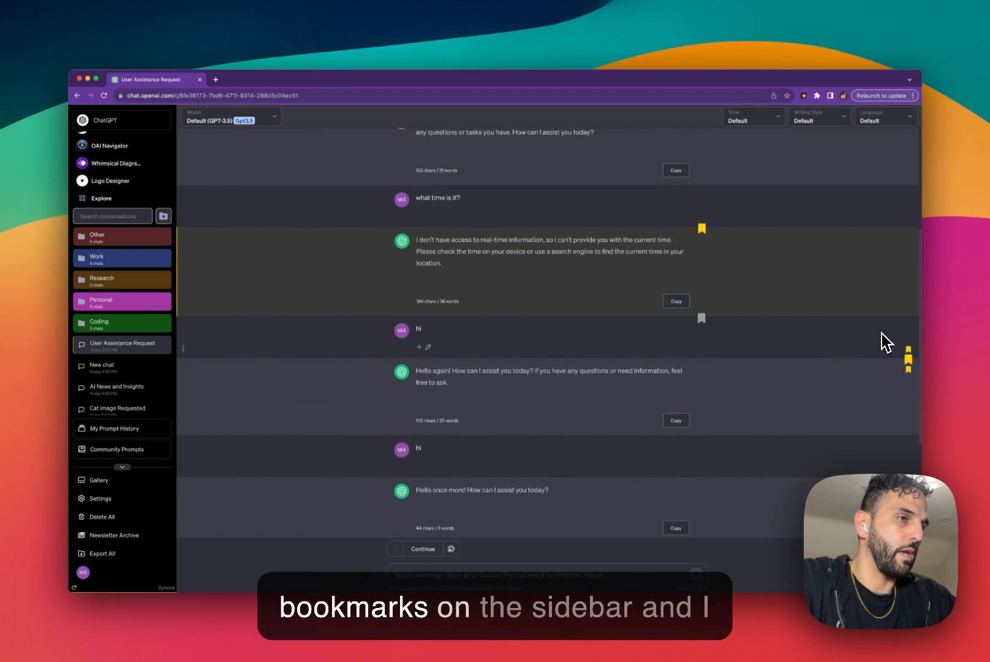
scroll("up", 3)
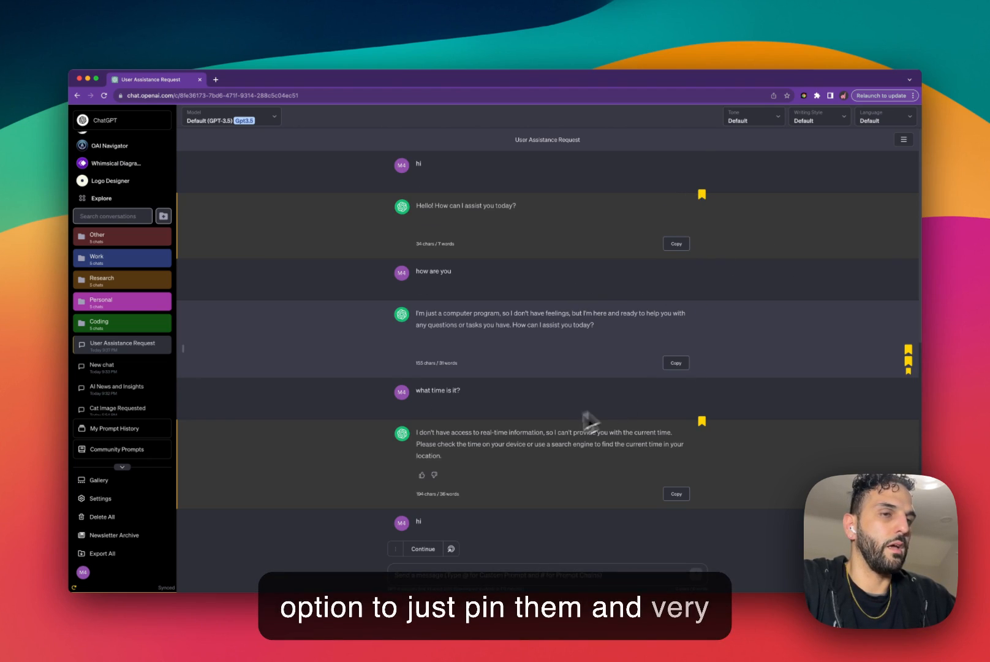
mouse_move(549, 437)
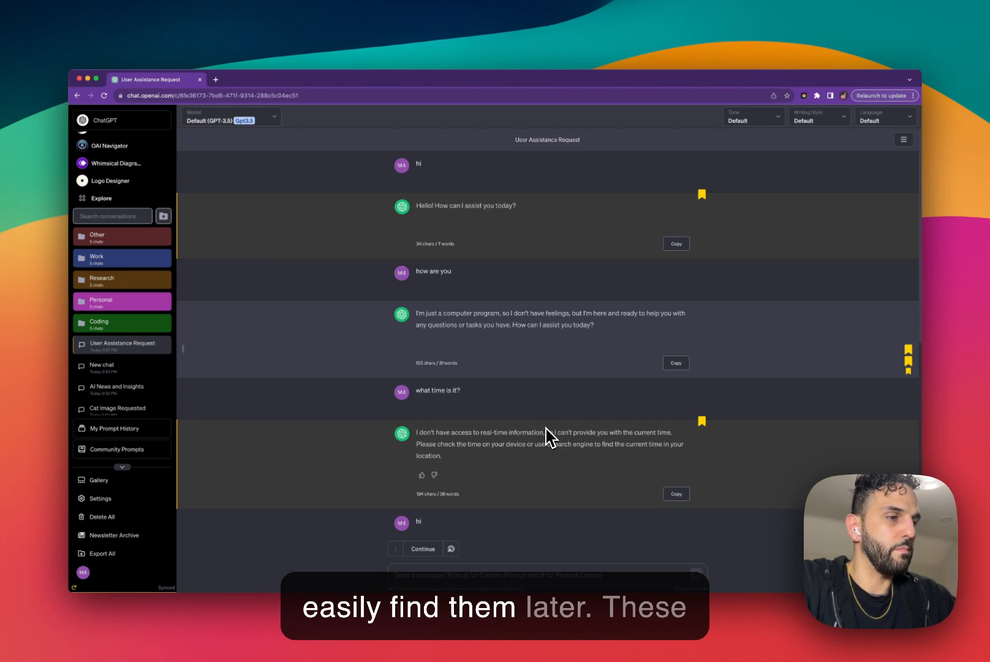